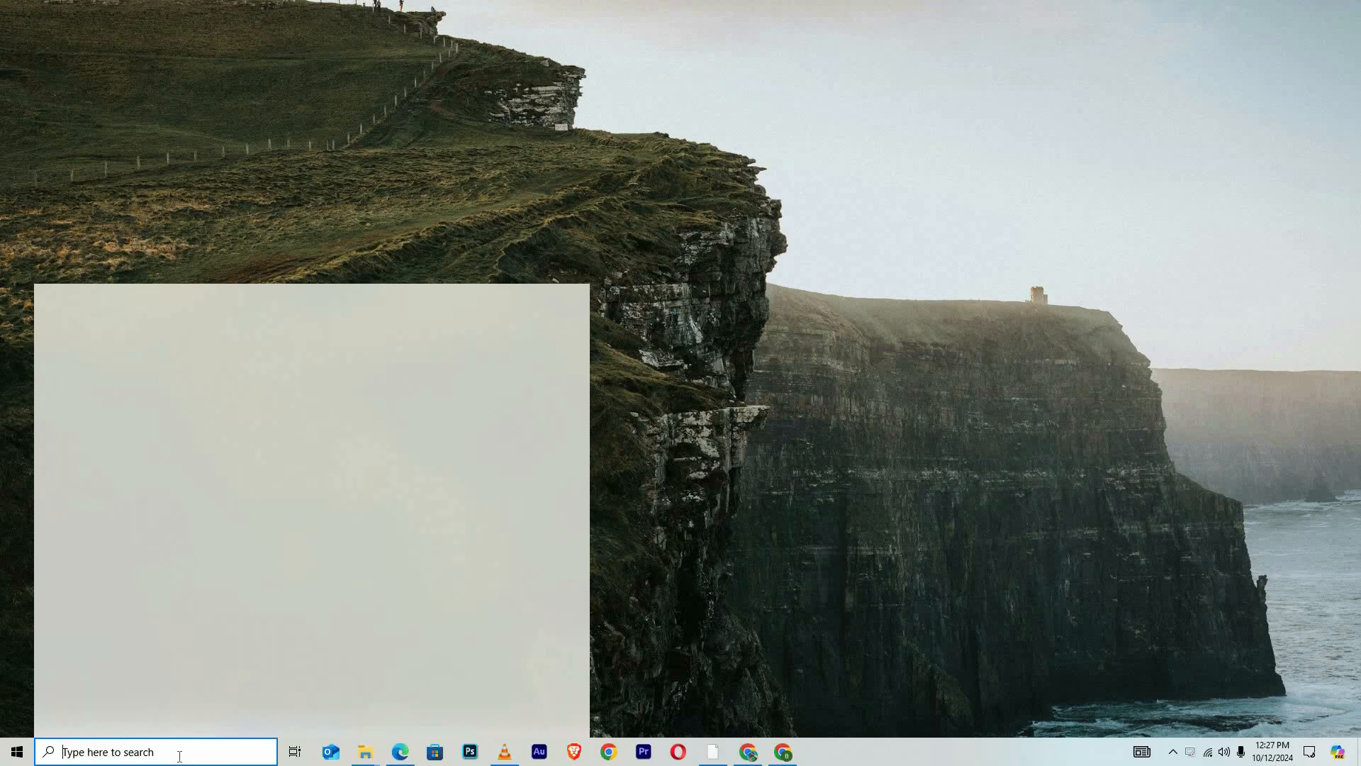
# Step: Search Windows for 'Services' and launch the Services console
pyautogui.write('Services')
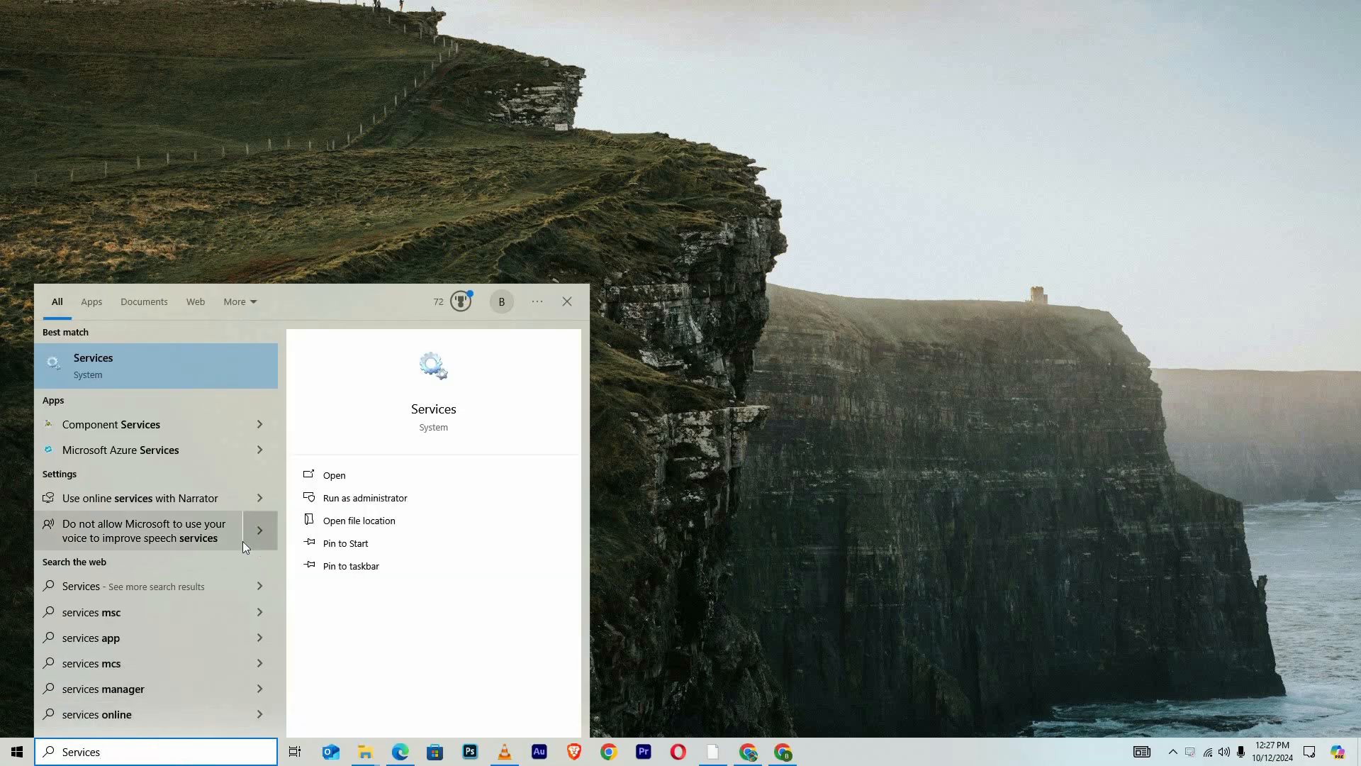
pyautogui.click(334, 474)
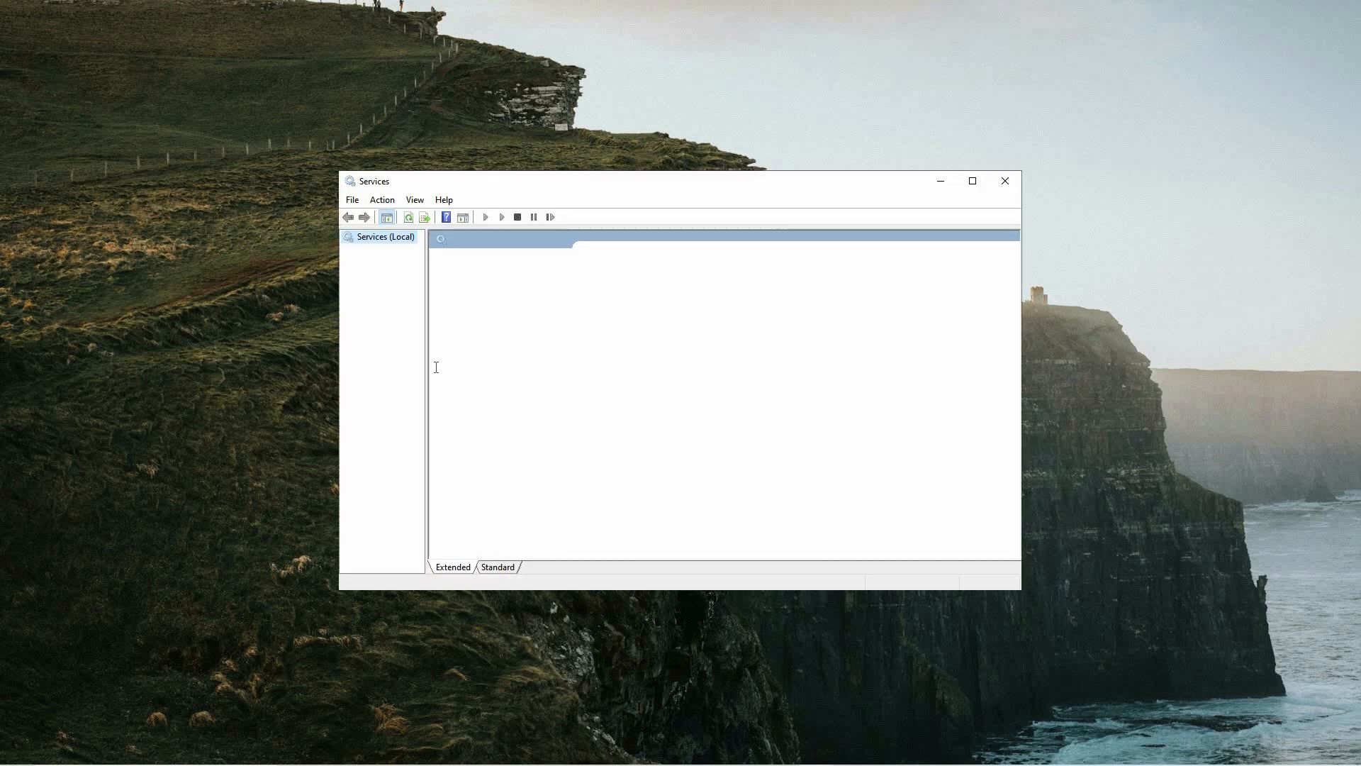
pyautogui.click(640, 393)
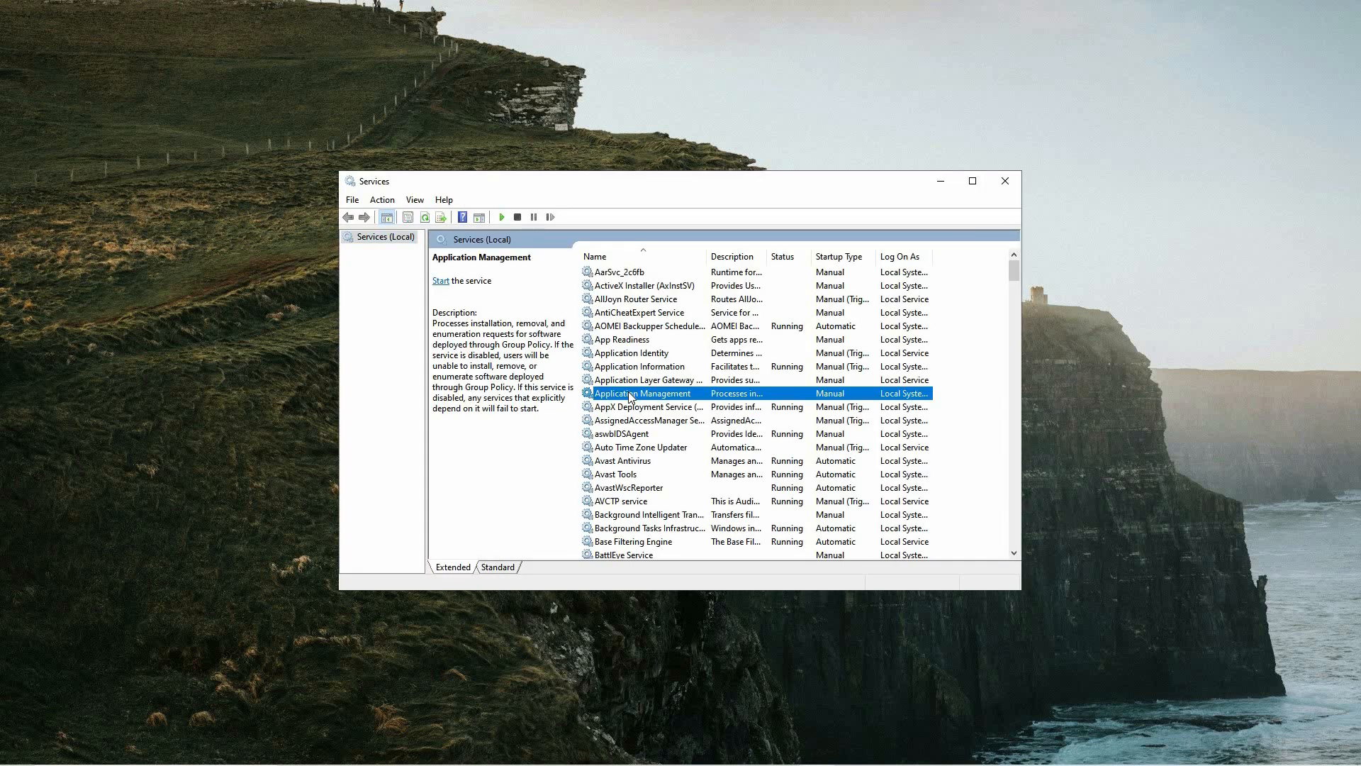
pyautogui.scroll(-3)
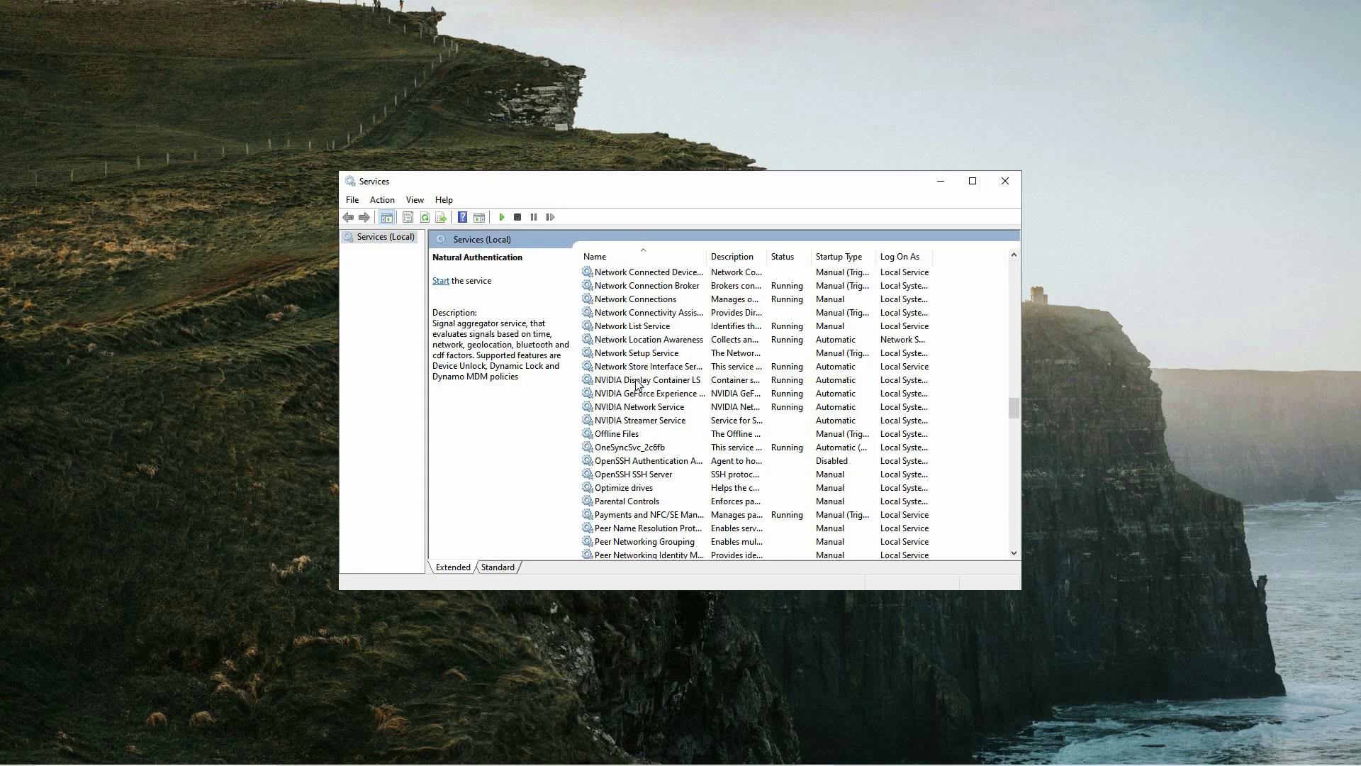
pyautogui.scroll(-3)
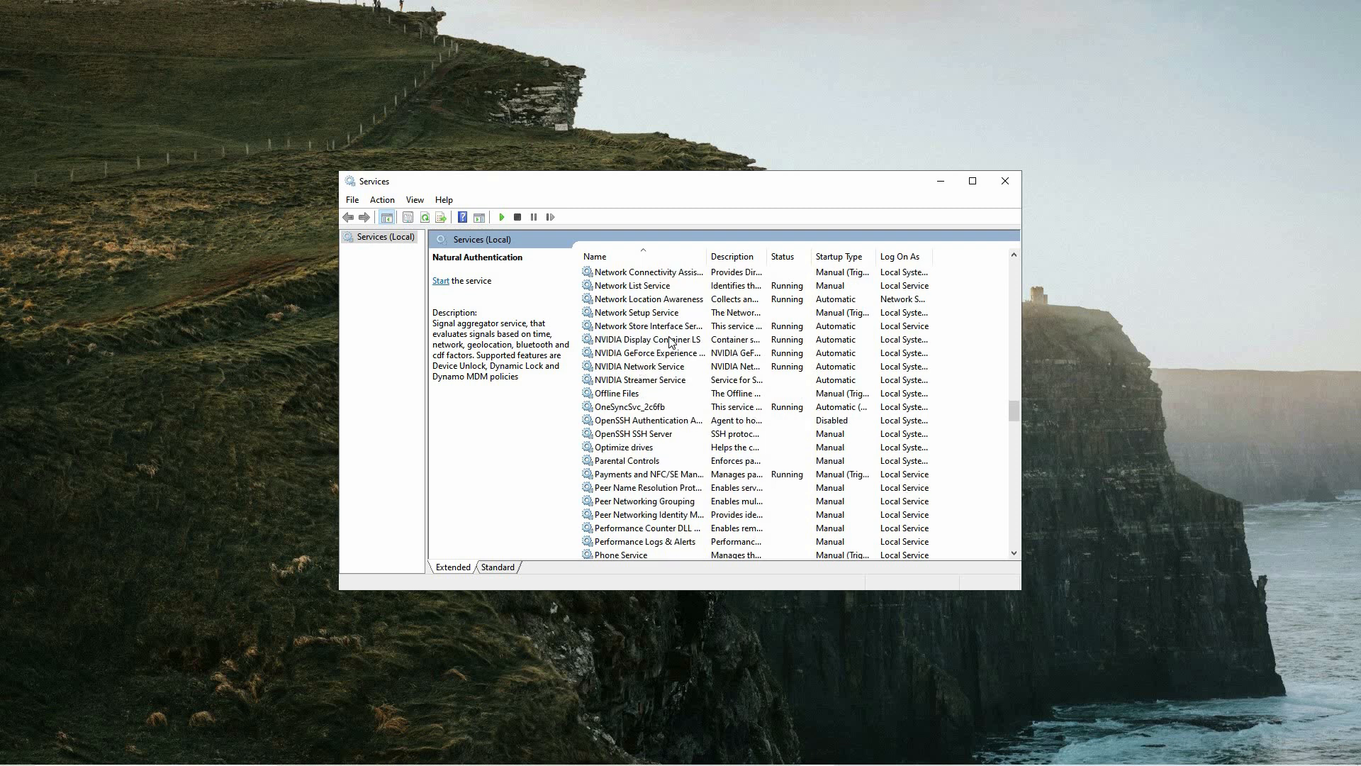
pyautogui.click(645, 340)
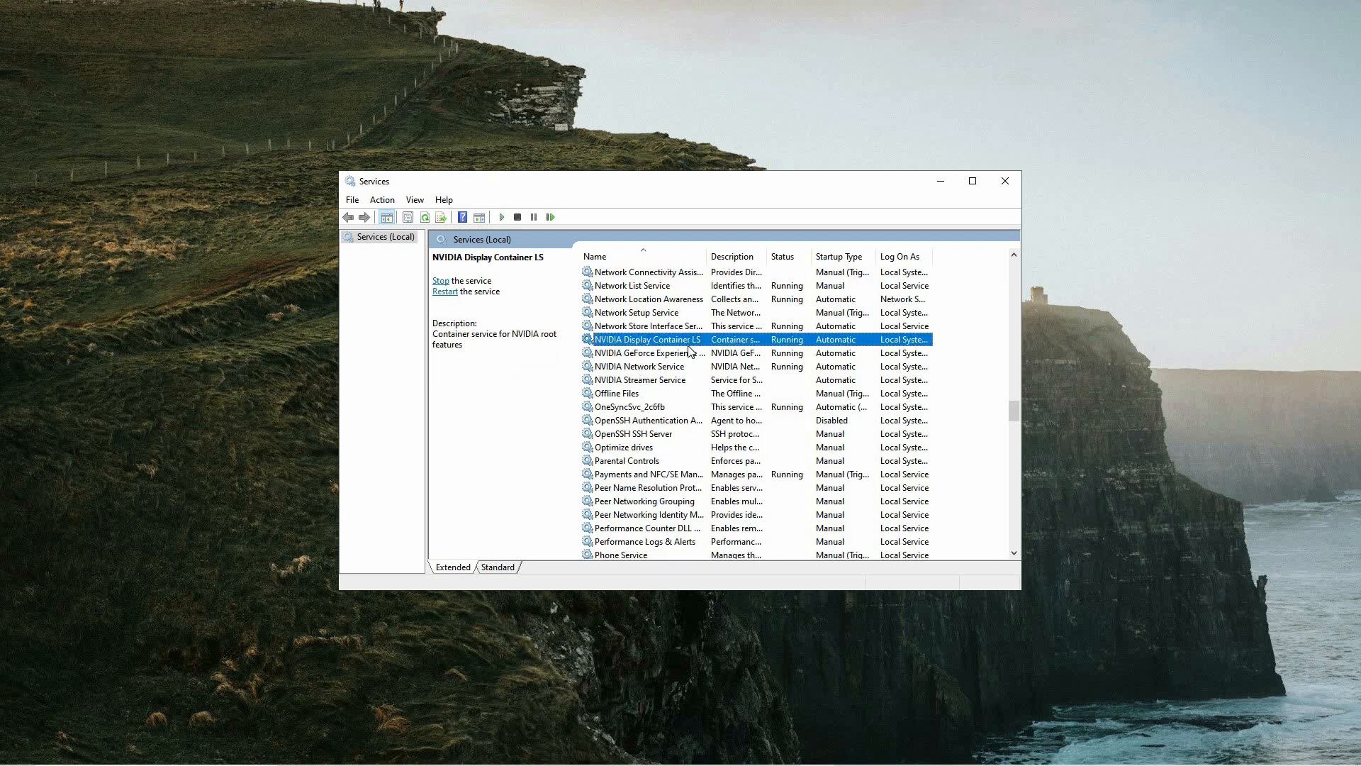
pyautogui.click(647, 352)
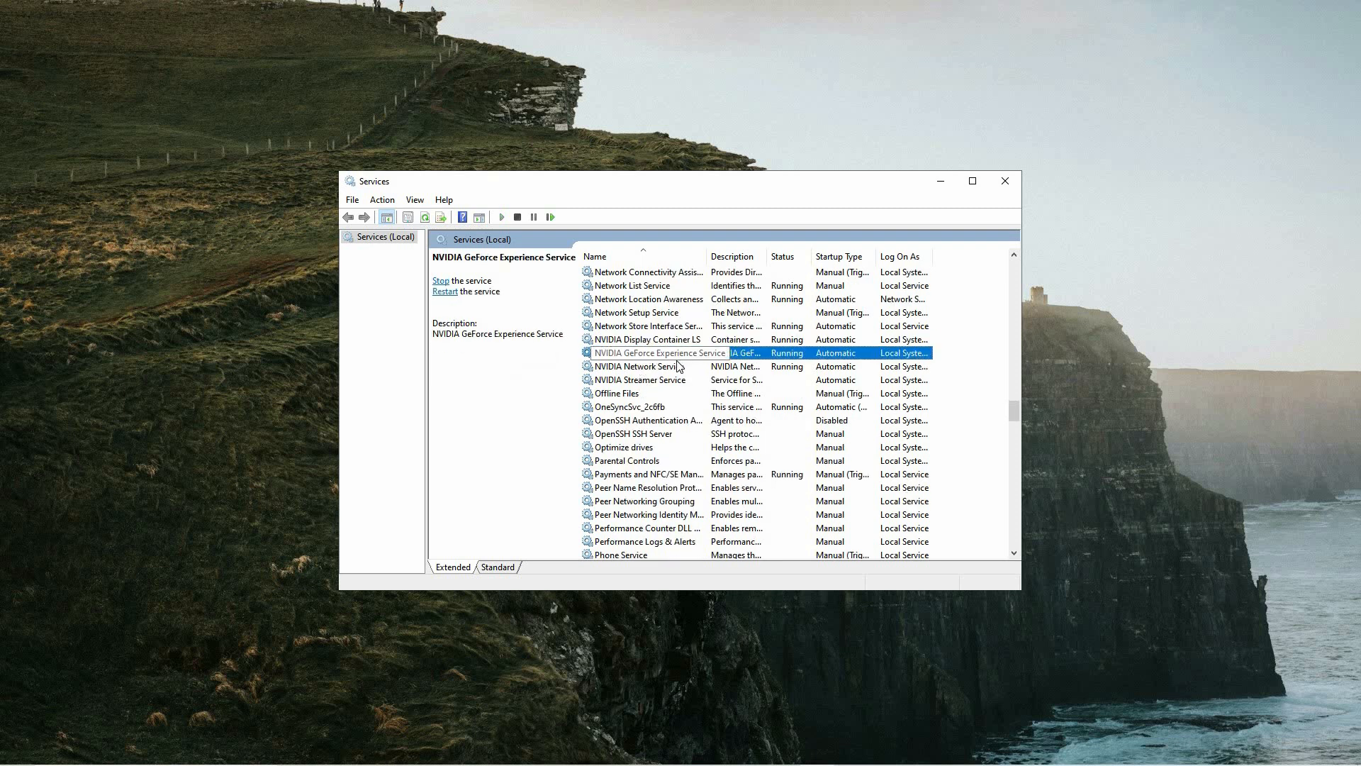
pyautogui.click(640, 366)
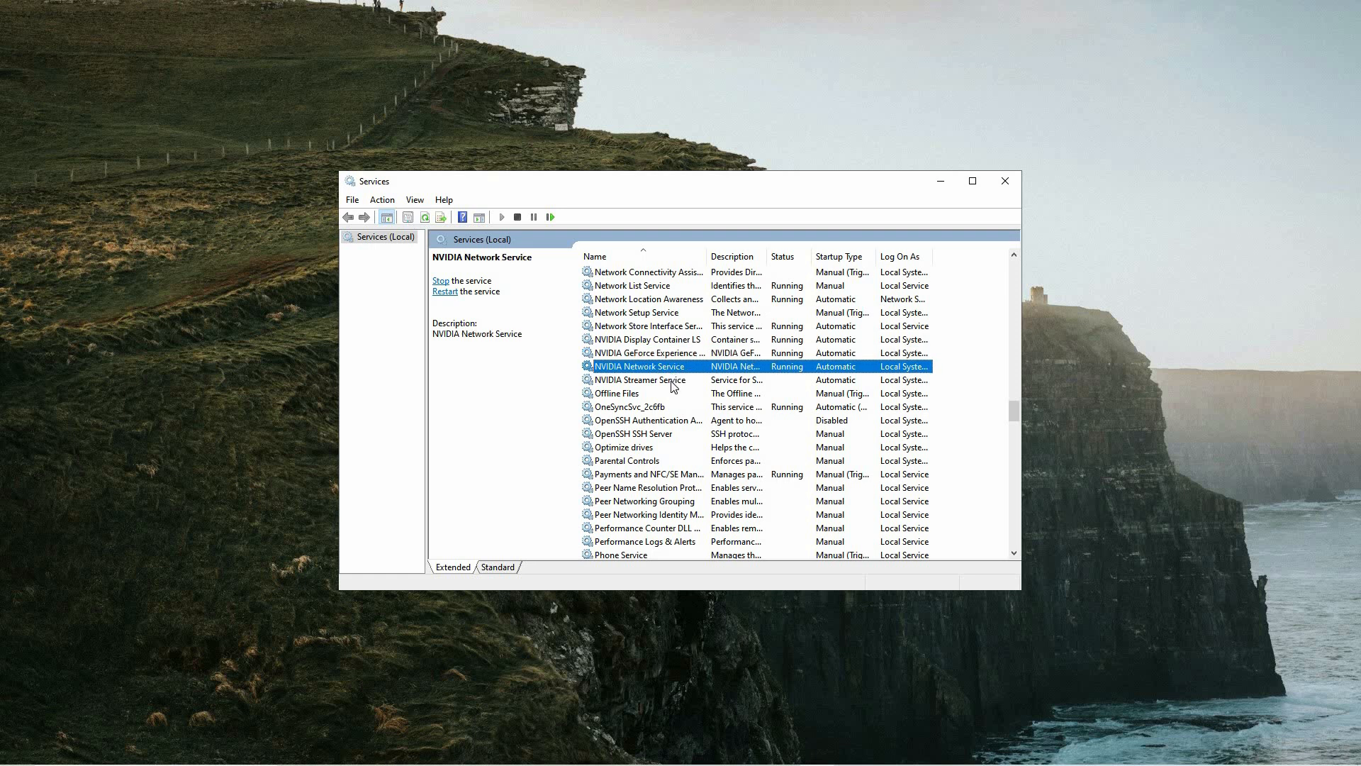
pyautogui.click(641, 380)
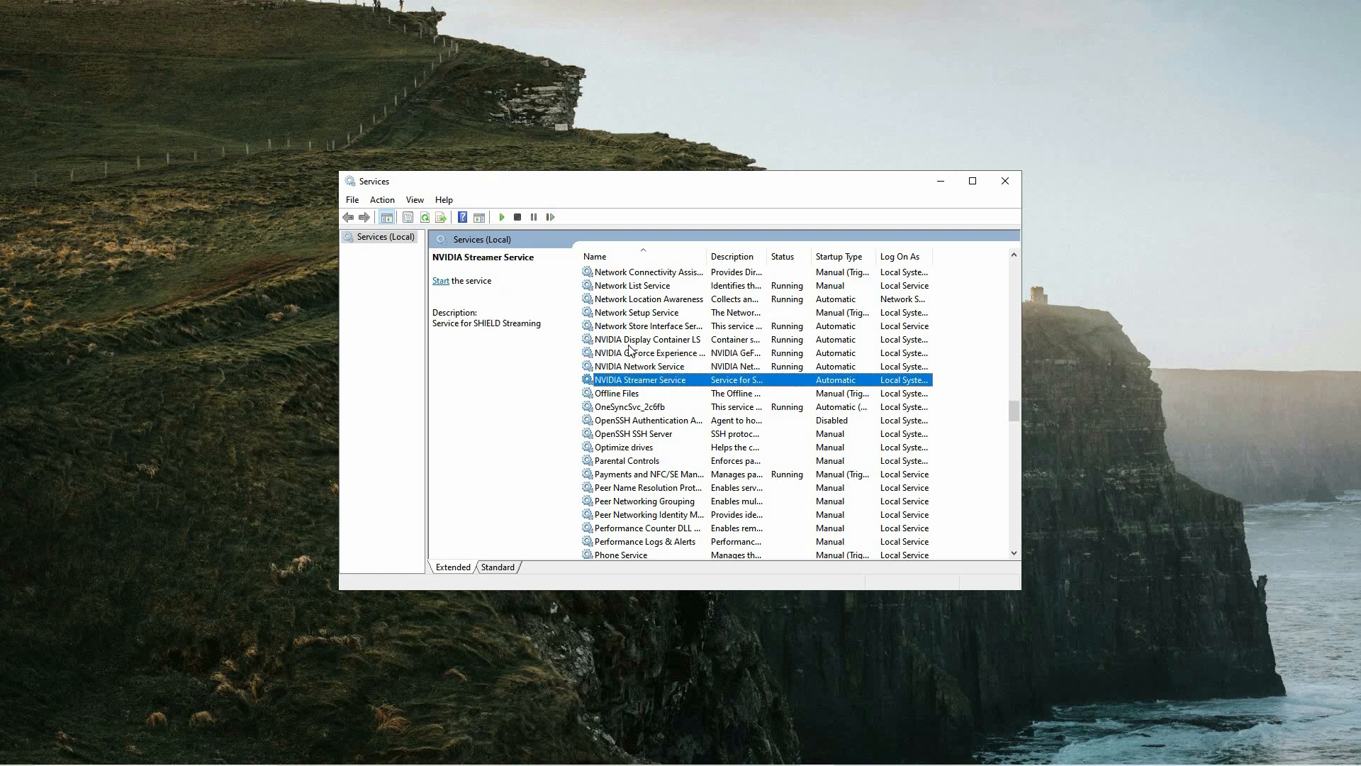
pyautogui.click(645, 339)
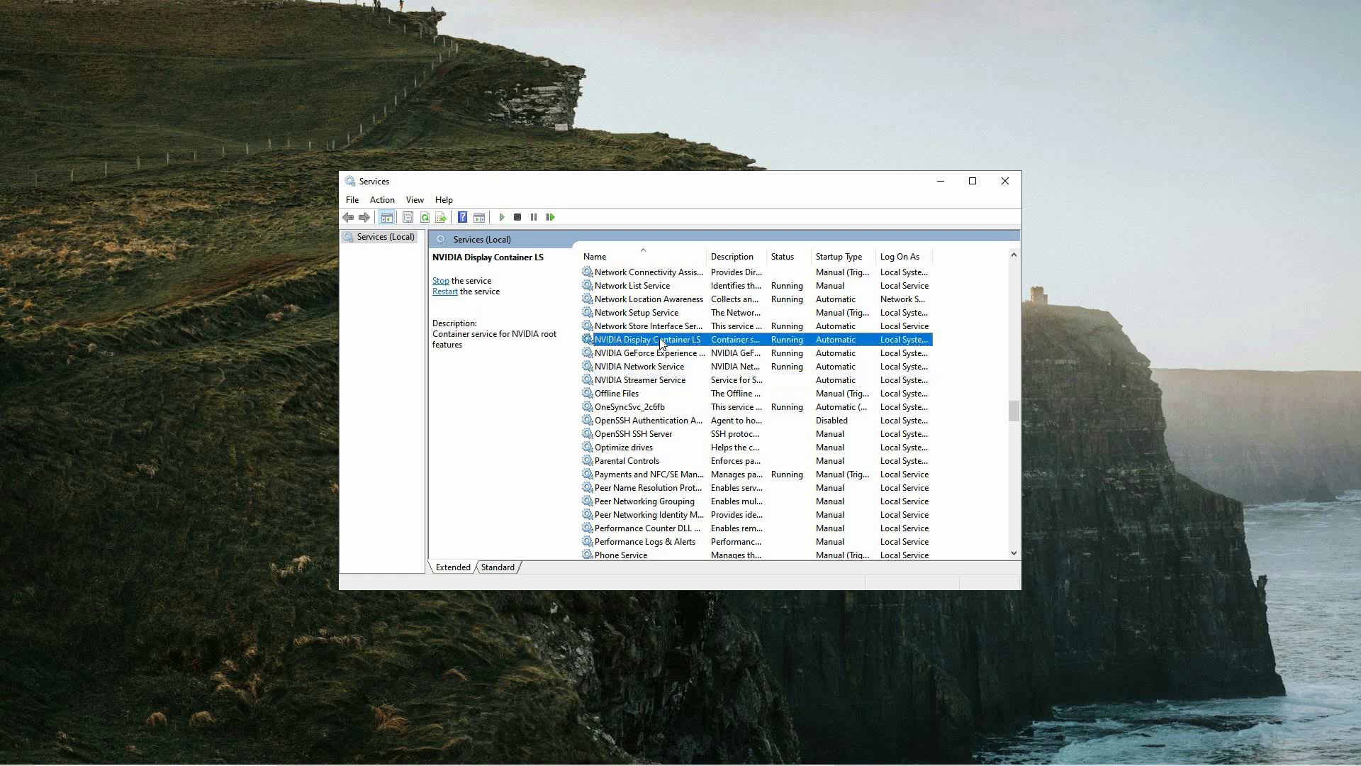
# Step: Open the NVIDIA Display Container LS properties, confirming Automatic startup and Running status
pyautogui.doubleClick(646, 339)
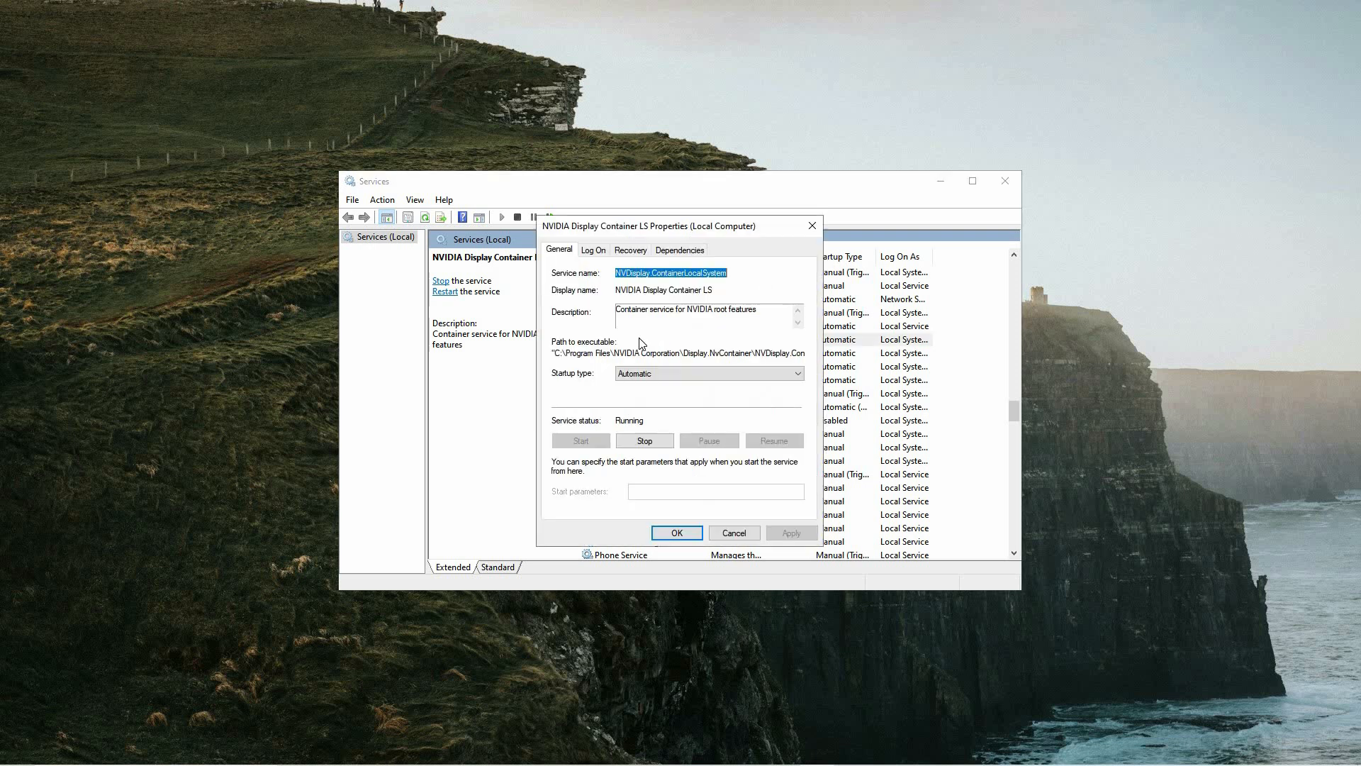
pyautogui.moveTo(577, 377)
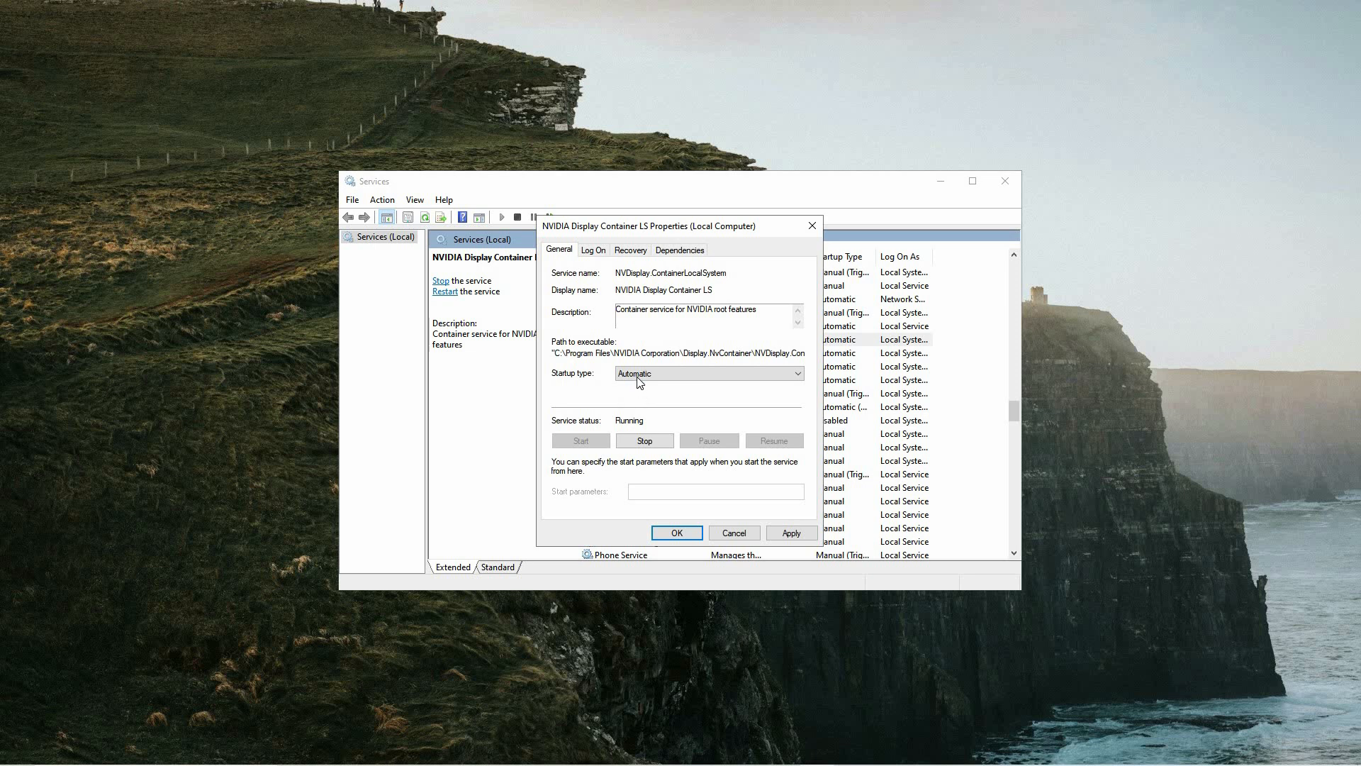
pyautogui.moveTo(591, 422)
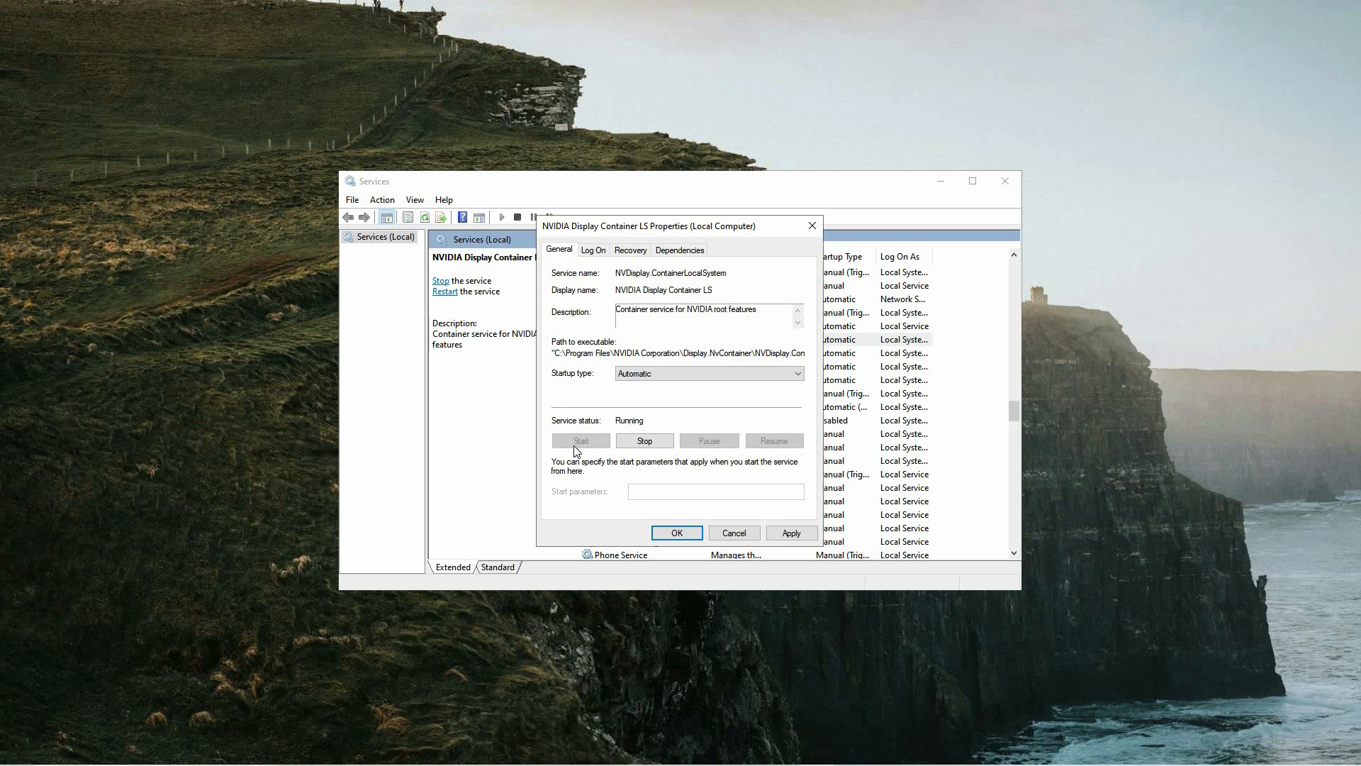
# Step: On the Log On tab, enable 'Allow service to interact with desktop' for Local System
pyautogui.click(592, 249)
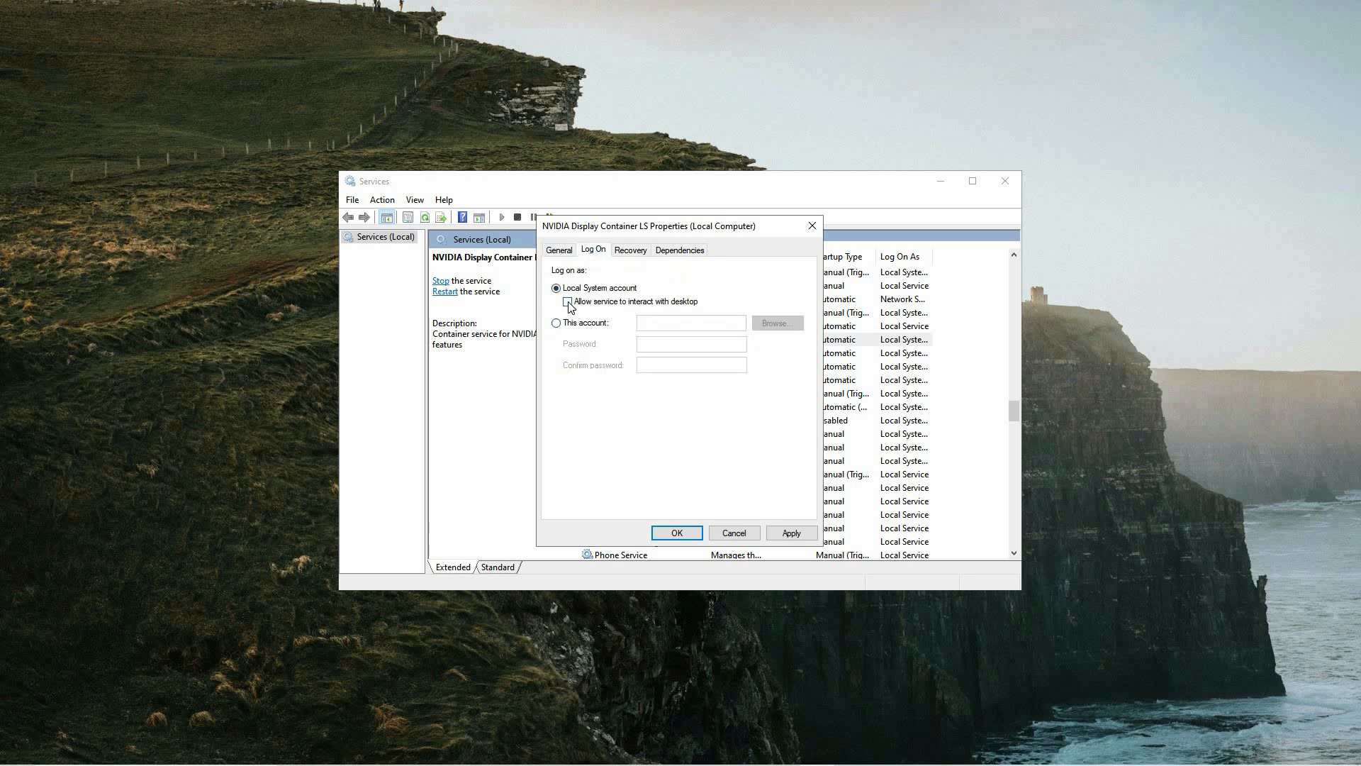
pyautogui.click(567, 301)
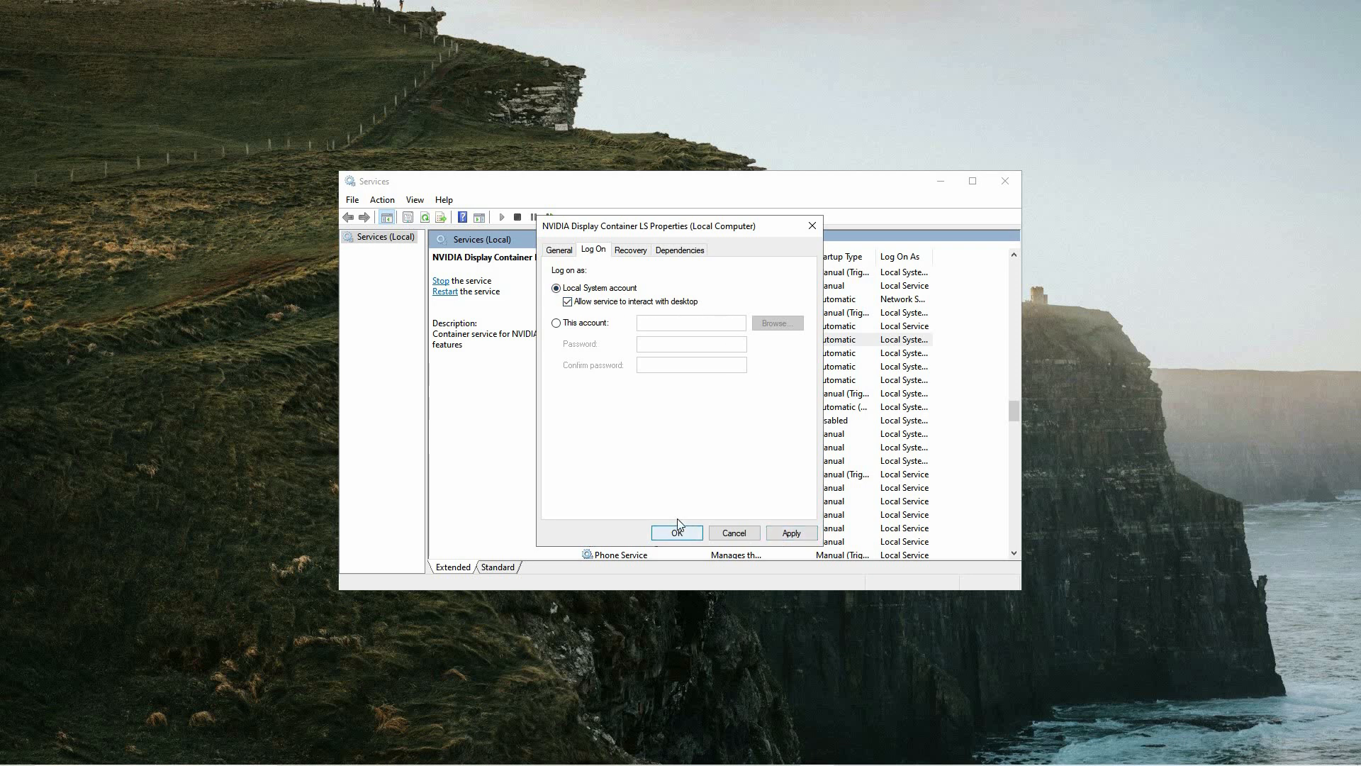
pyautogui.moveTo(753, 420)
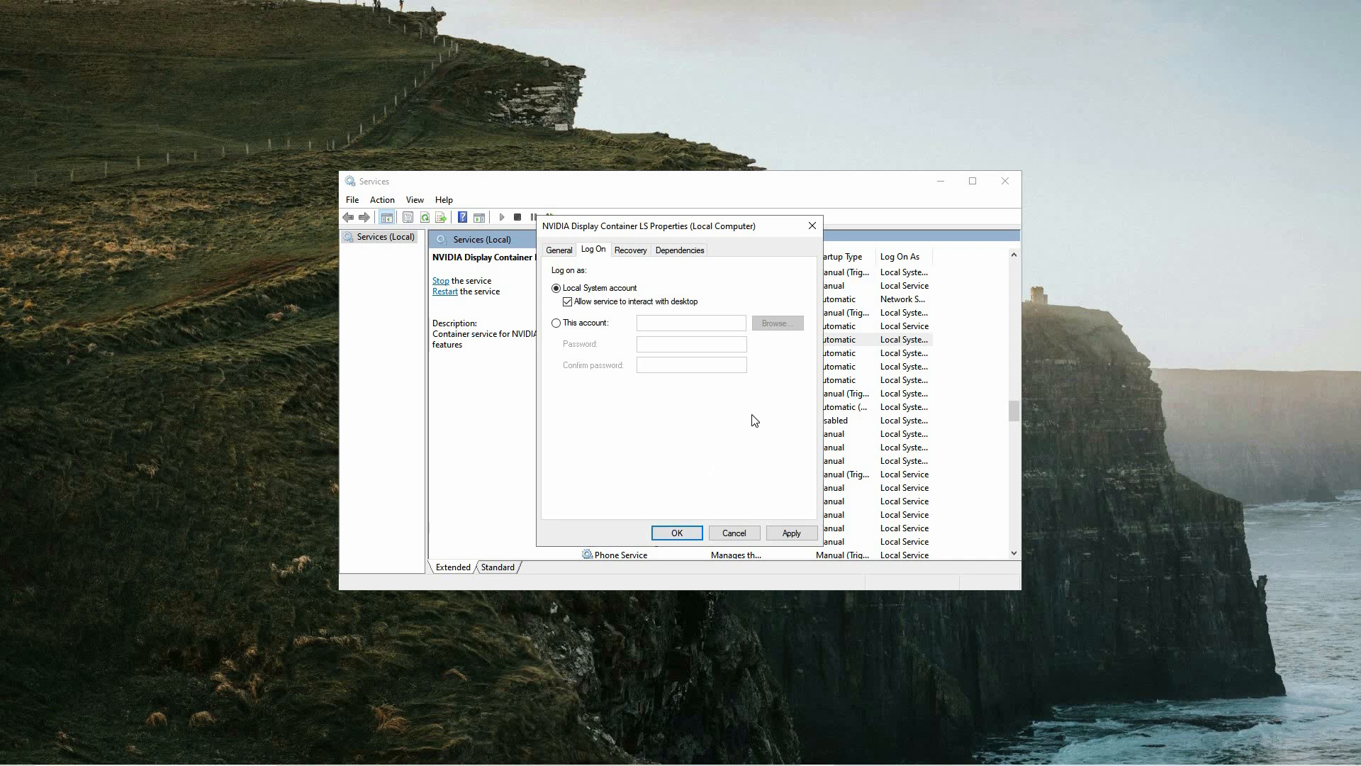